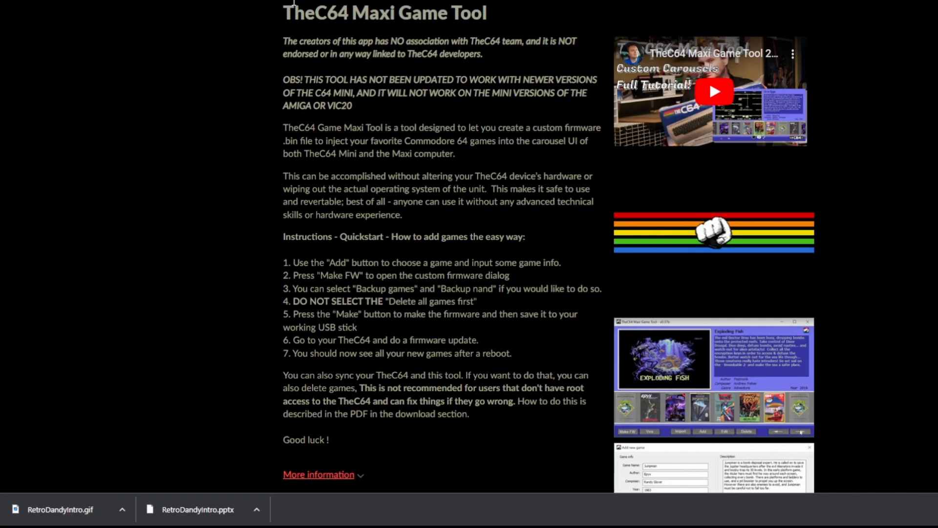
Step: Download TheC64GameTool_v101_release.zip and open it from Chrome's downloads shelf
scroll("down", 3)
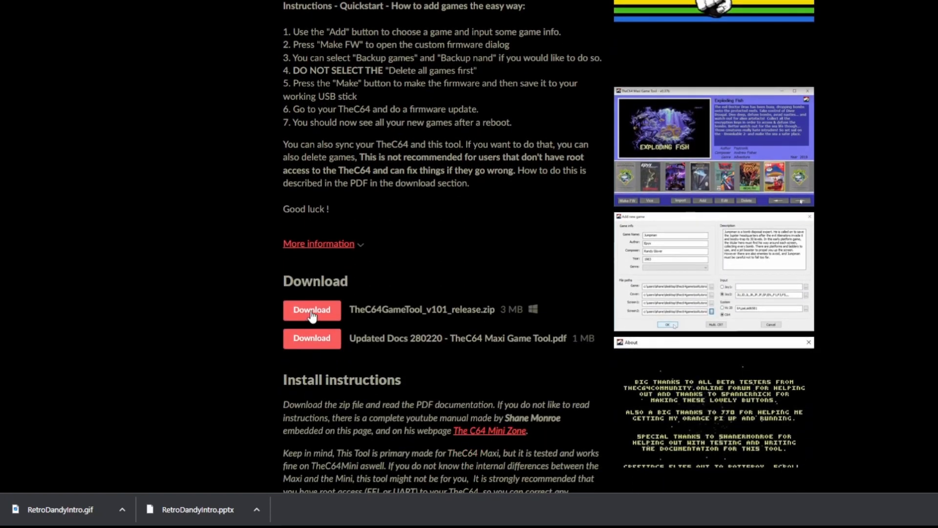
left_click(312, 310)
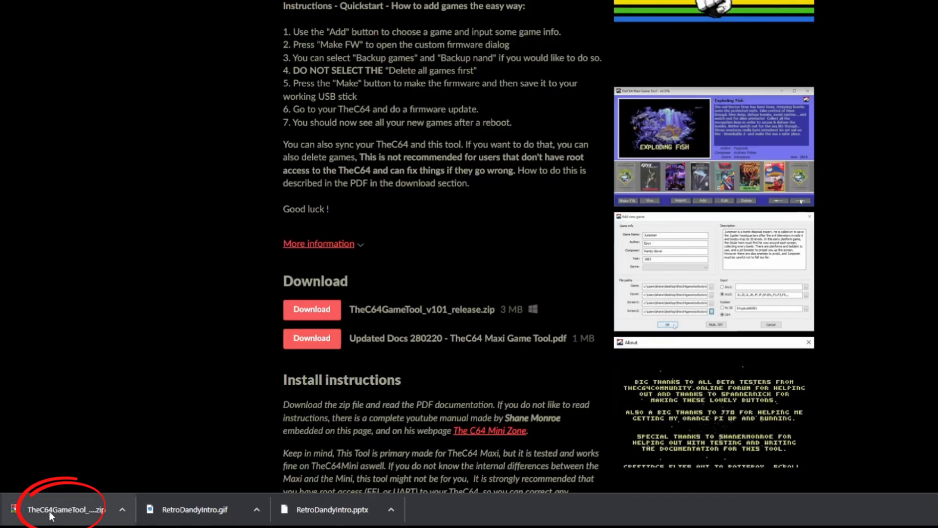
left_click(59, 511)
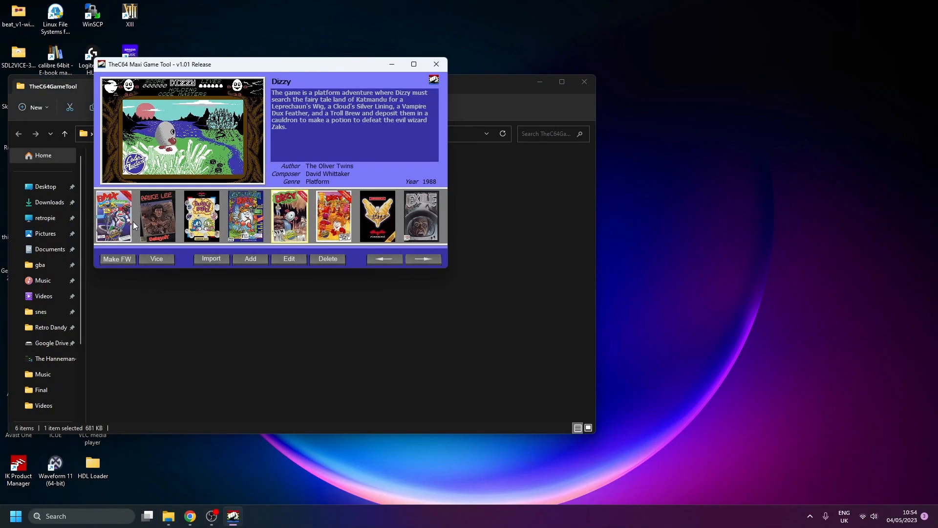
Step: Add a new game entry with the Armalyte D64 image from Downloads as its game file
left_click(250, 258)
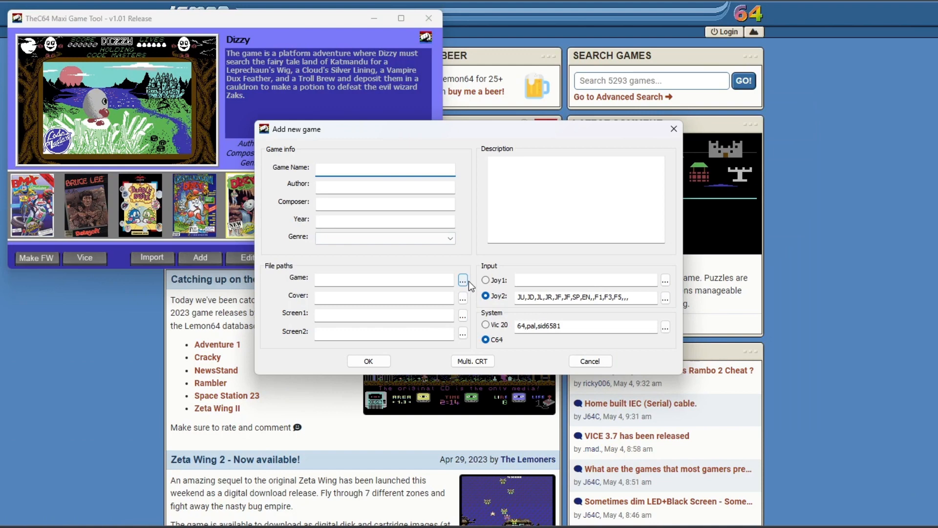
left_click(462, 281)
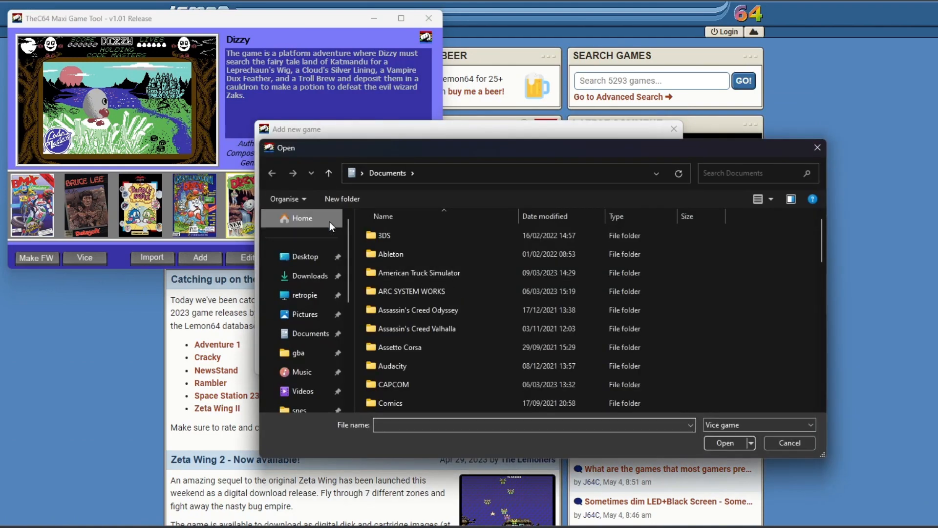
left_click(309, 276)
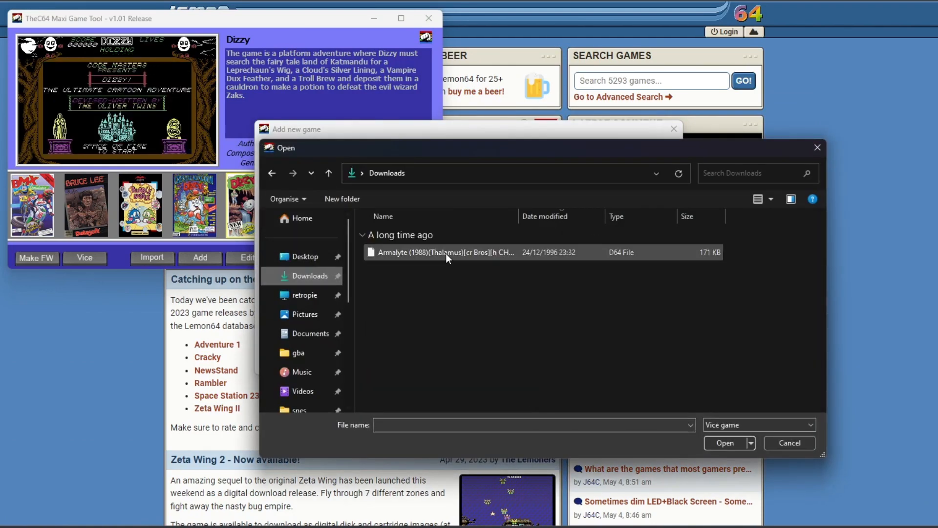
double_click(444, 252)
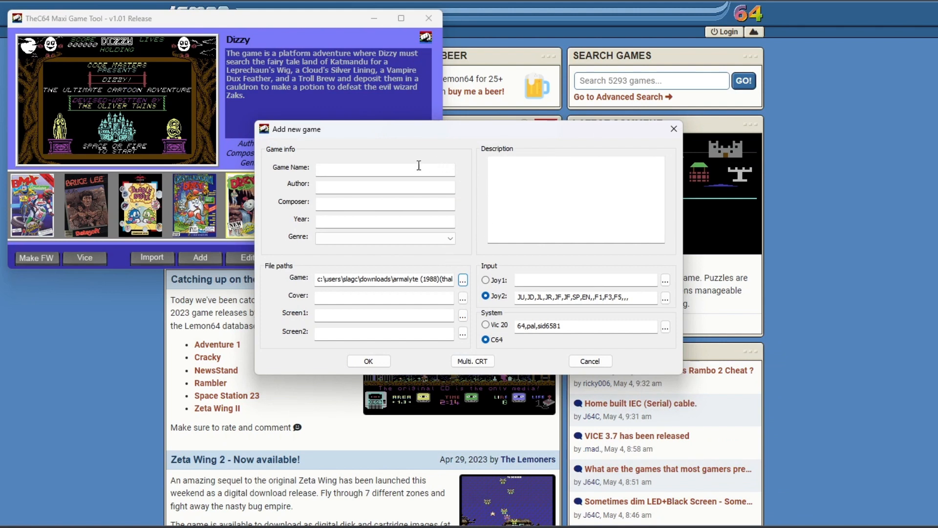
type("Arm")
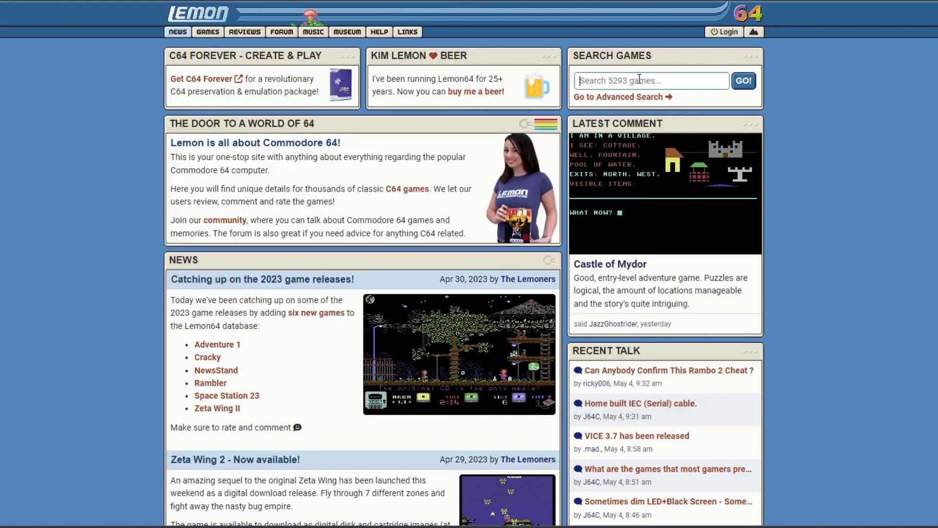
Step: Search Lemon64 for 'armal' and open the Armalyte game page
type("armal")
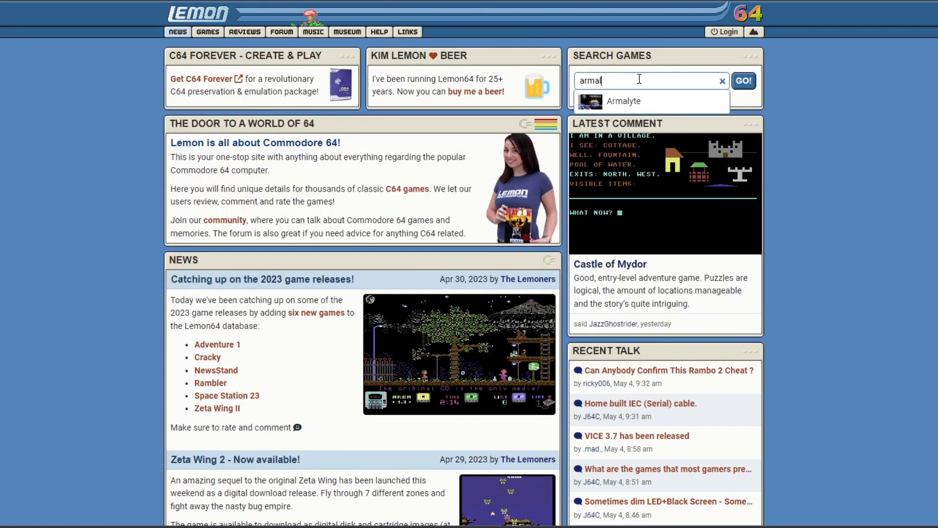
left_click(624, 102)
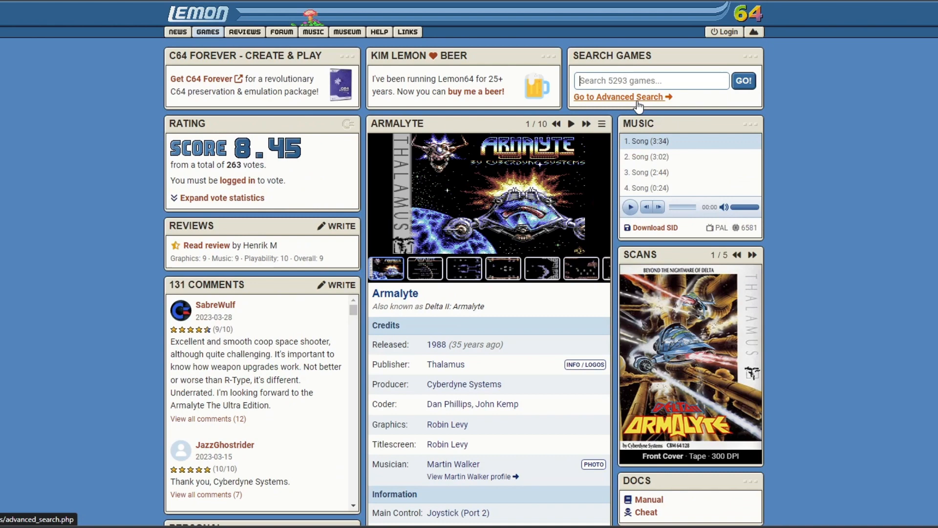
mouse_move(526, 407)
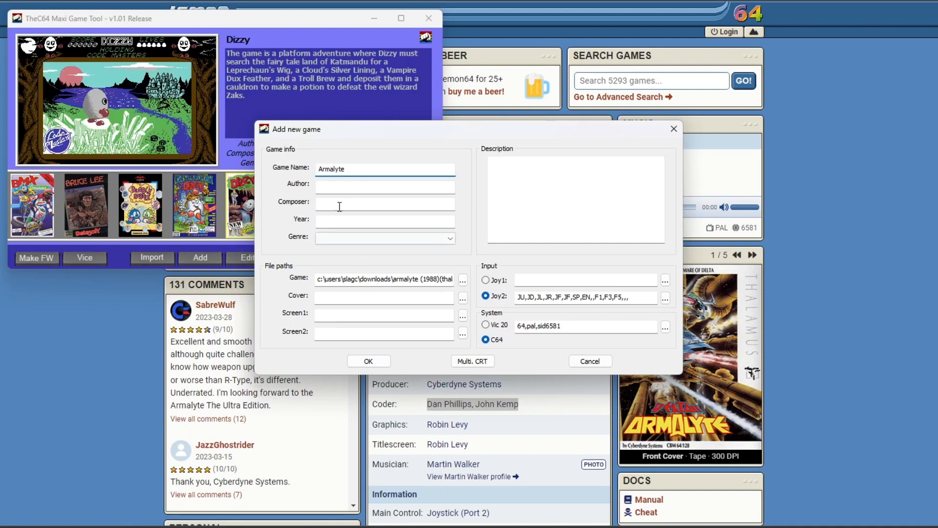
Step: Enter Armalyte's authors 'Dan Phillips, John Kemp', composer Martin Walker, year 1988, genre Shoot 'em up
type("Dan Phillips, John Kemp")
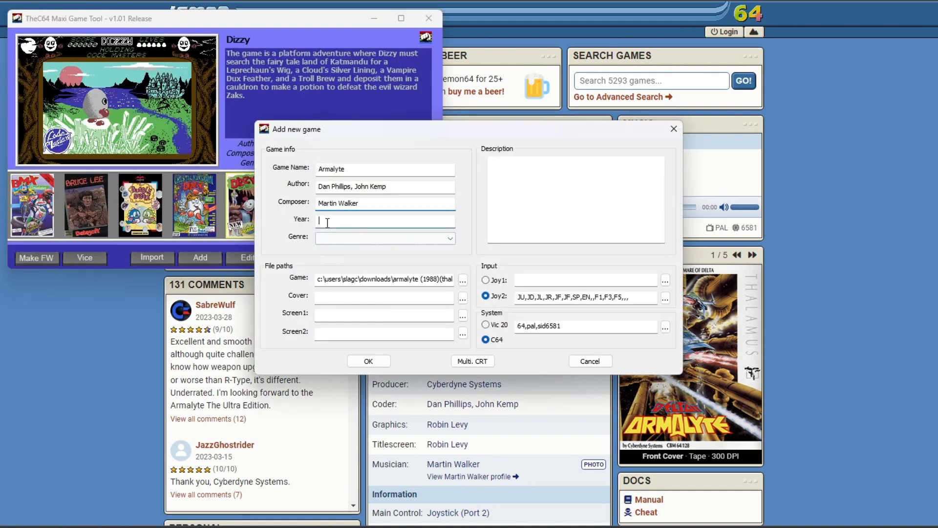
type("1988")
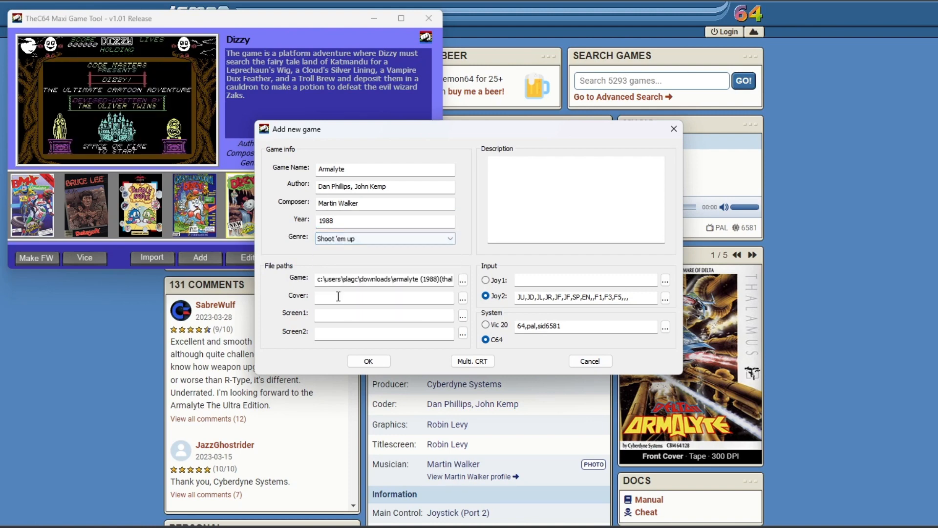
mouse_move(795, 116)
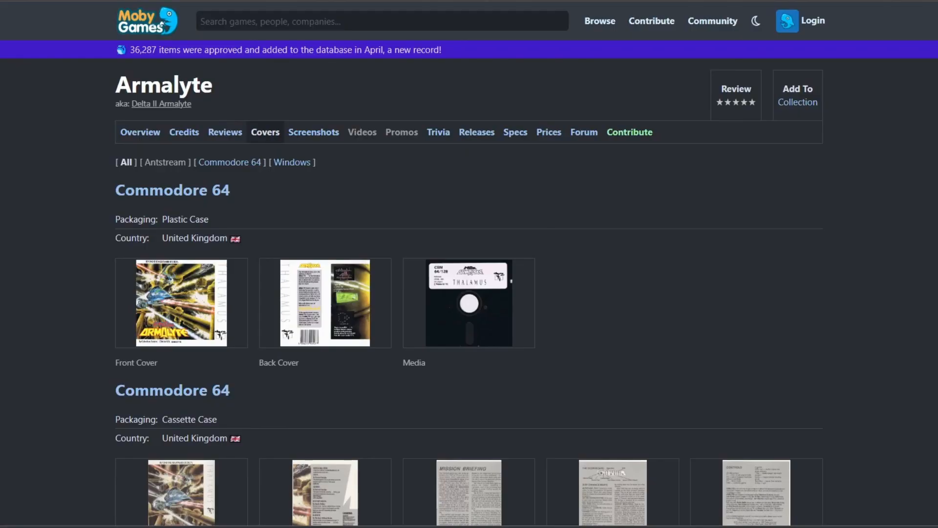
Step: Show Armalyte's MobyGames overview and select its description paragraphs
left_click(140, 131)
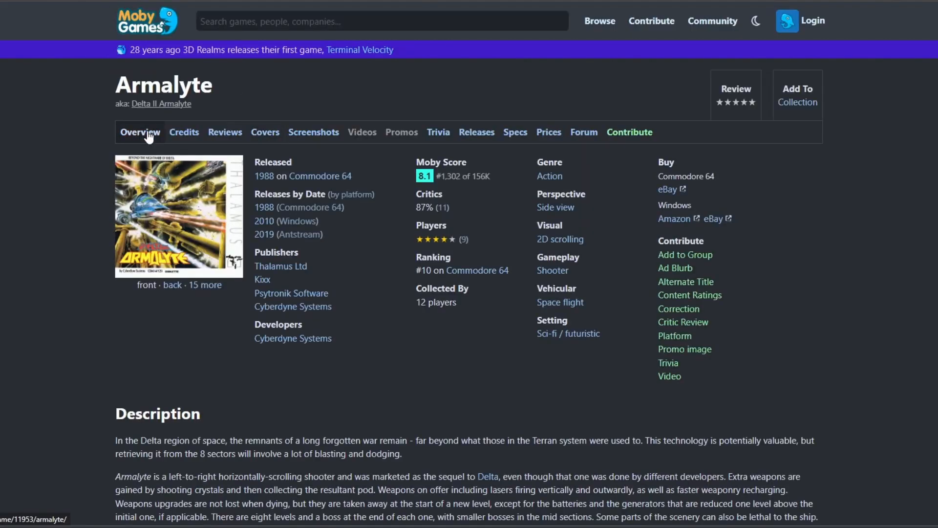
scroll("down", 3)
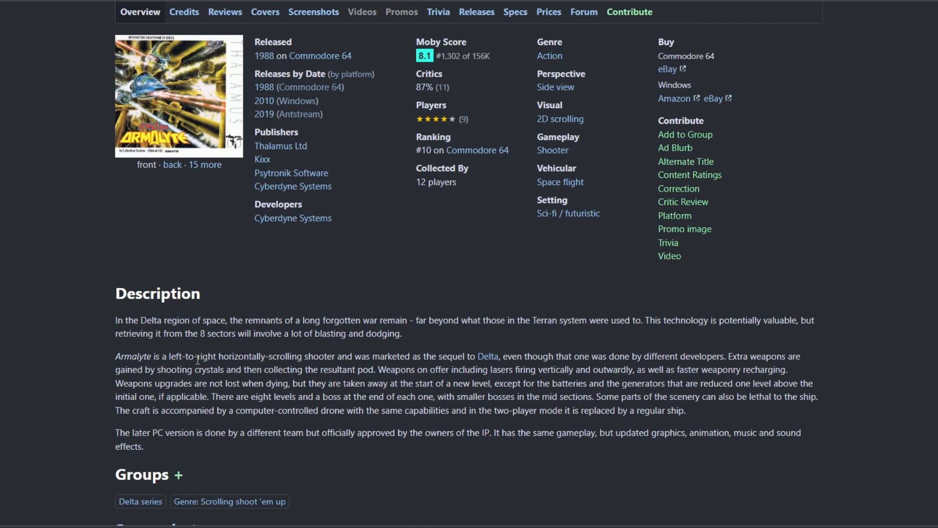
mouse_move(358, 349)
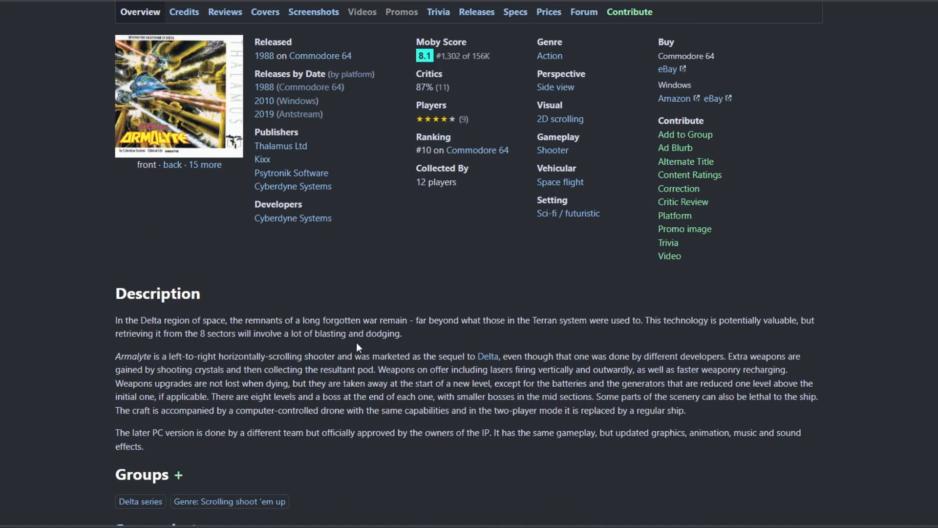
left_click_drag(318, 334, 403, 334)
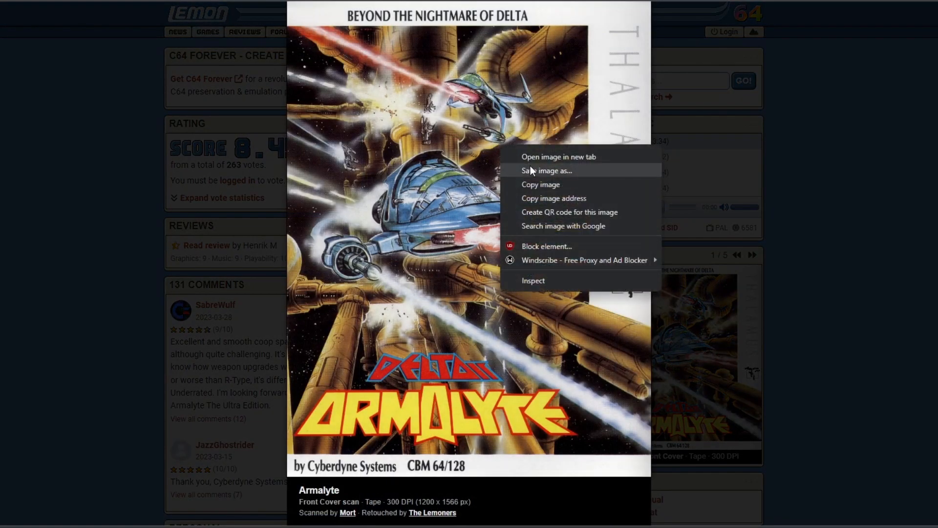
Step: Save Lemon64's Armalyte front cover to Downloads as armalyte_tape_01.jpg and open it
left_click(548, 171)
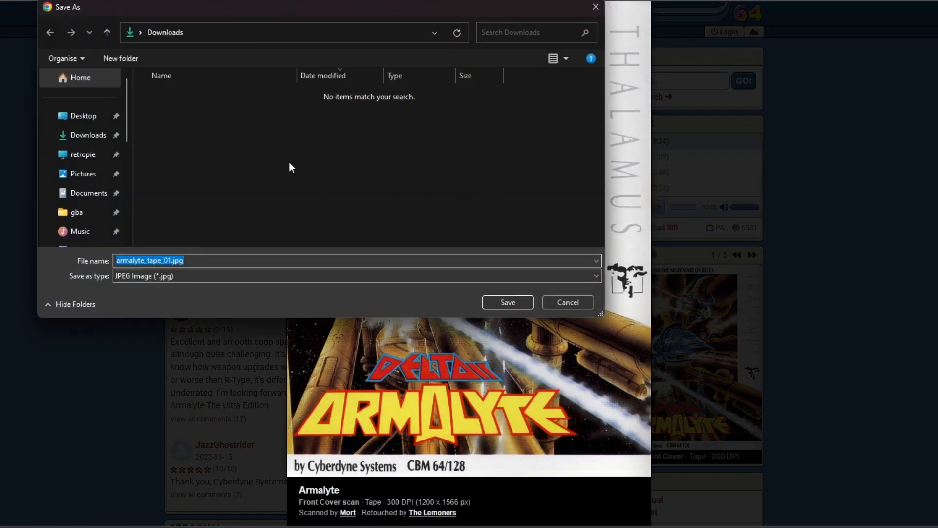
left_click(508, 303)
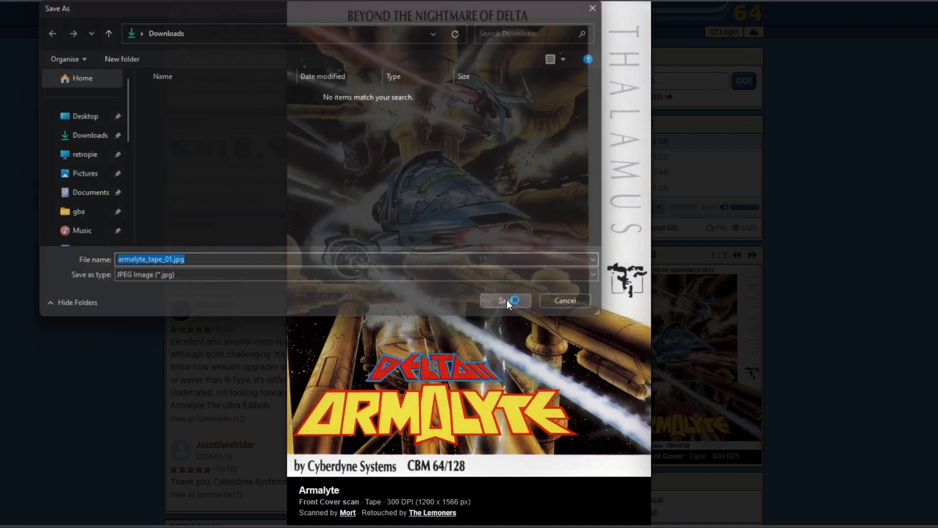
left_click(505, 301)
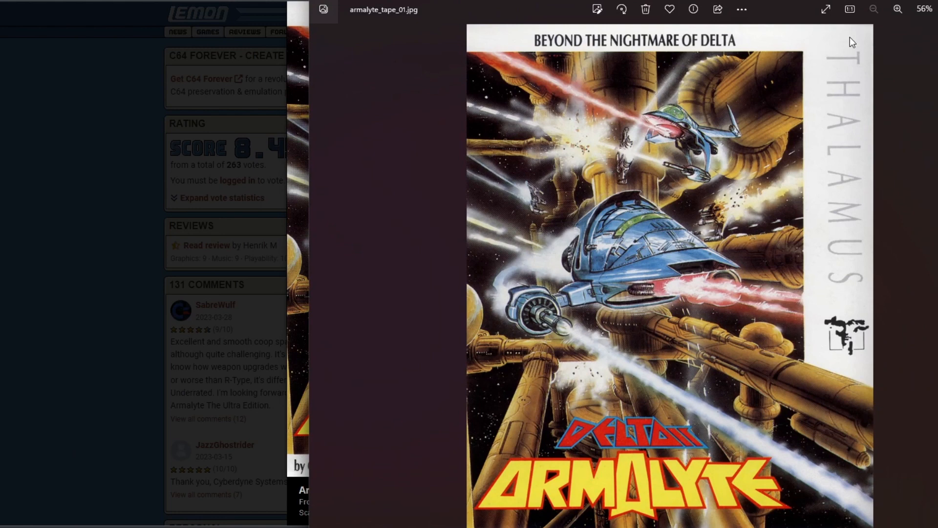
Step: Save a copy of the tape cover scan from Microsoft Photos into Downloads
left_click(743, 10)
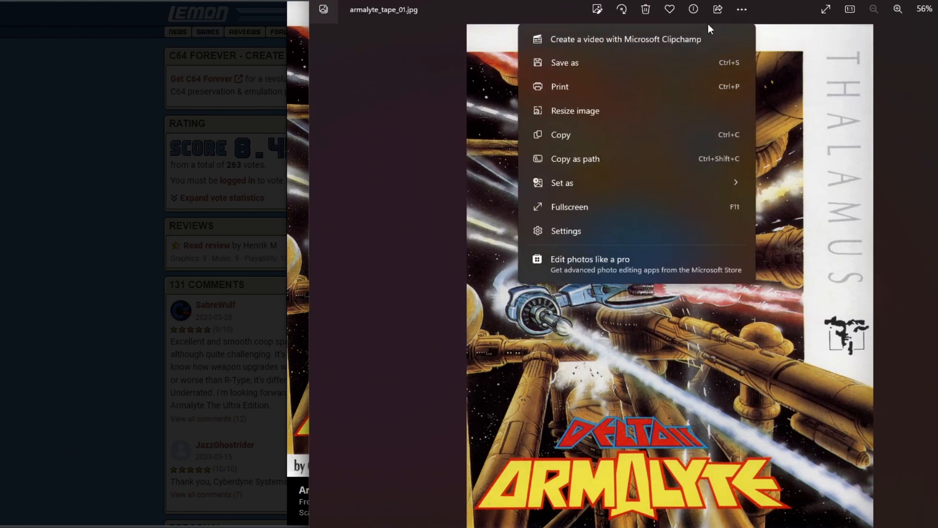
left_click(564, 63)
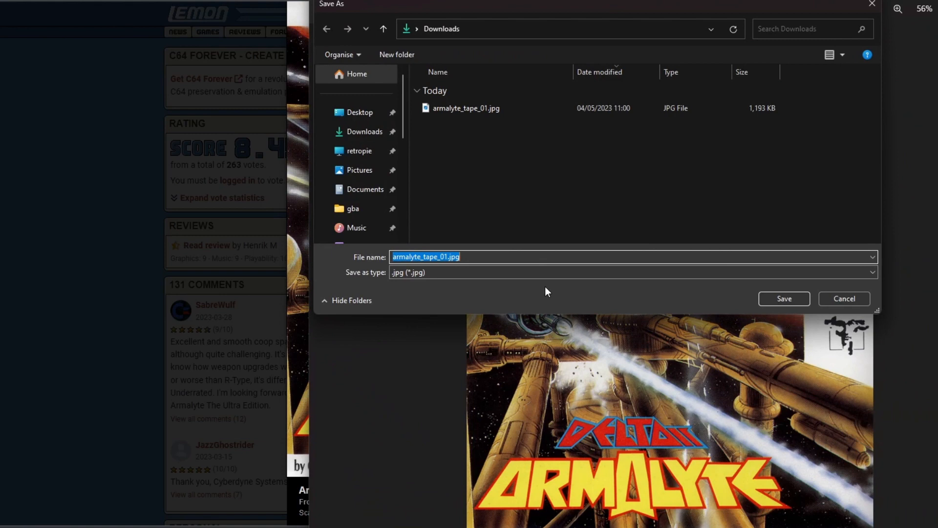
left_click(631, 268)
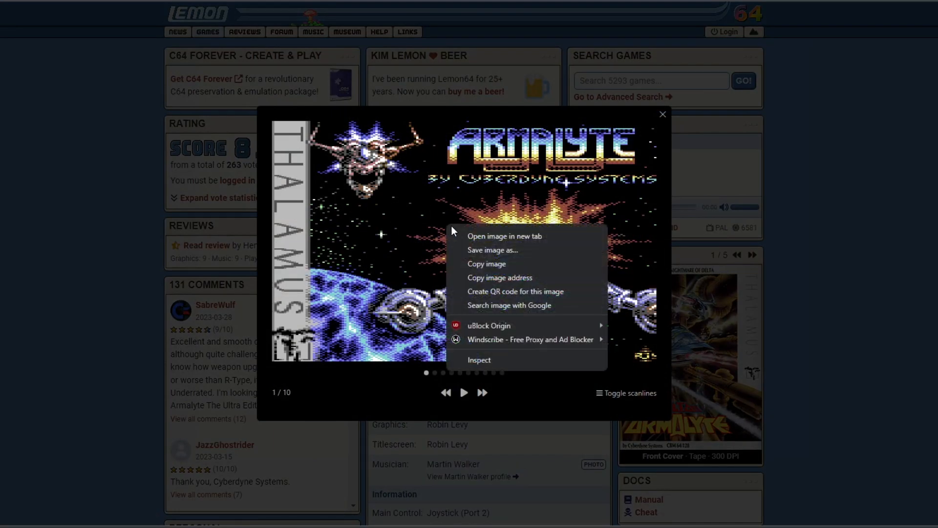
Step: Save Armalyte's title screen and fifth in-game screenshot from Lemon64 as image files
left_click(493, 250)
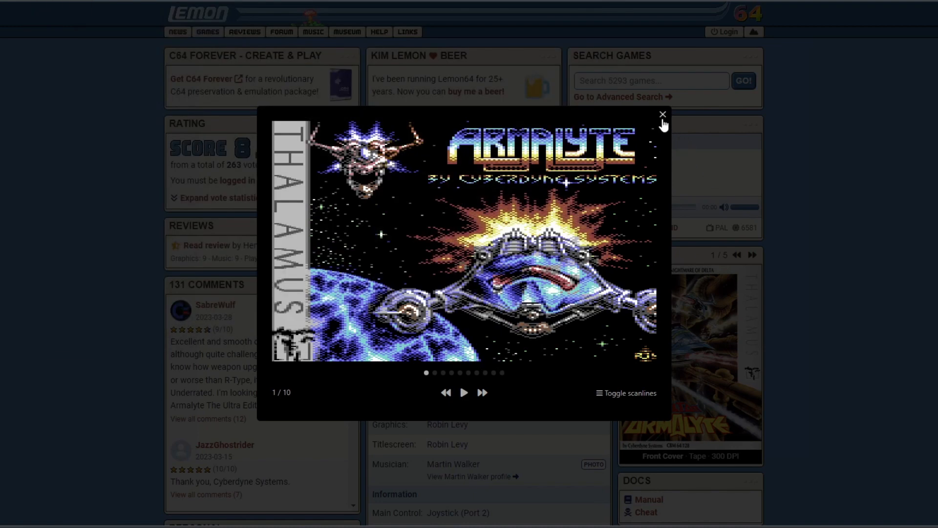
left_click(663, 114)
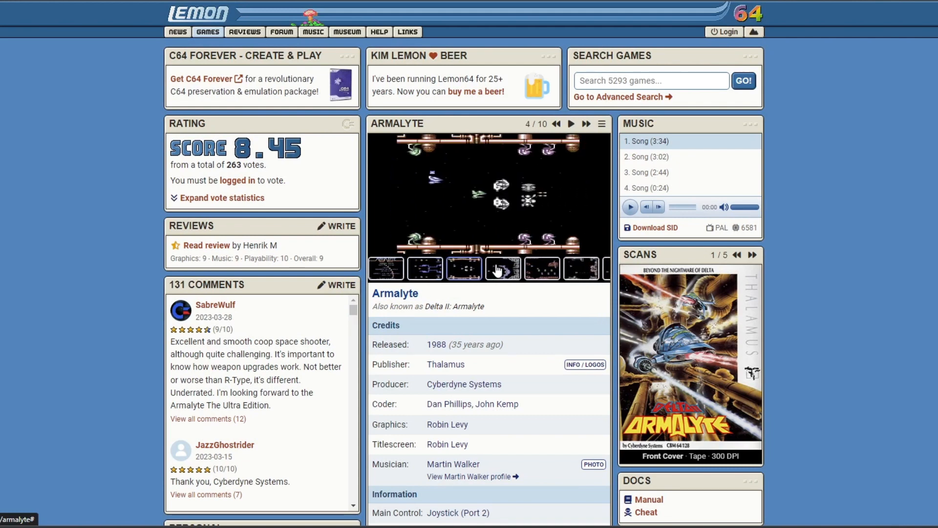
left_click(586, 123)
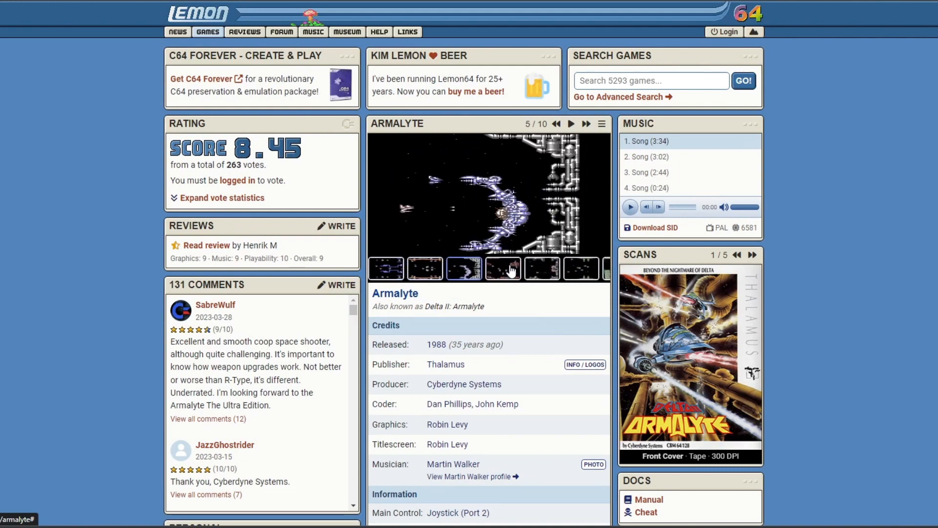
right_click(505, 249)
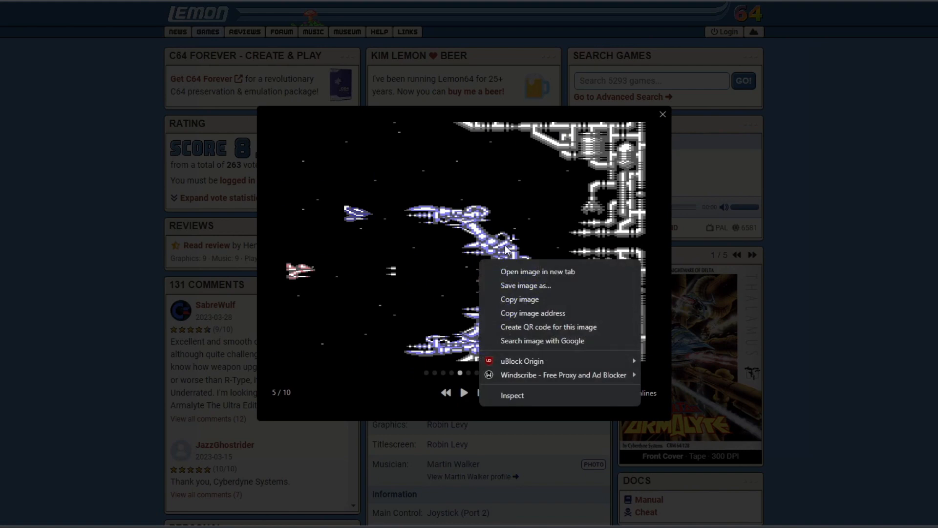
left_click(526, 285)
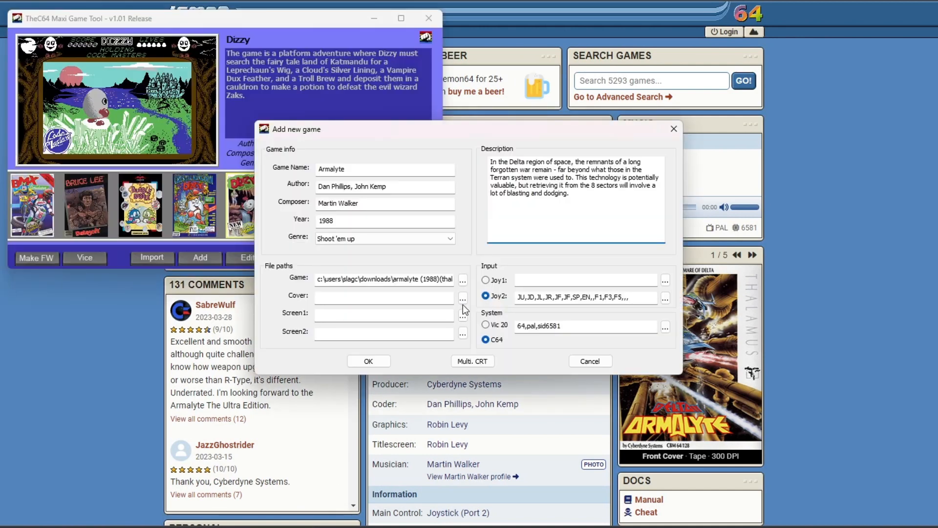
Step: Set Cover, Screen1 and Screen2 to the downloaded images and add Armalyte to the carousel
left_click(463, 297)
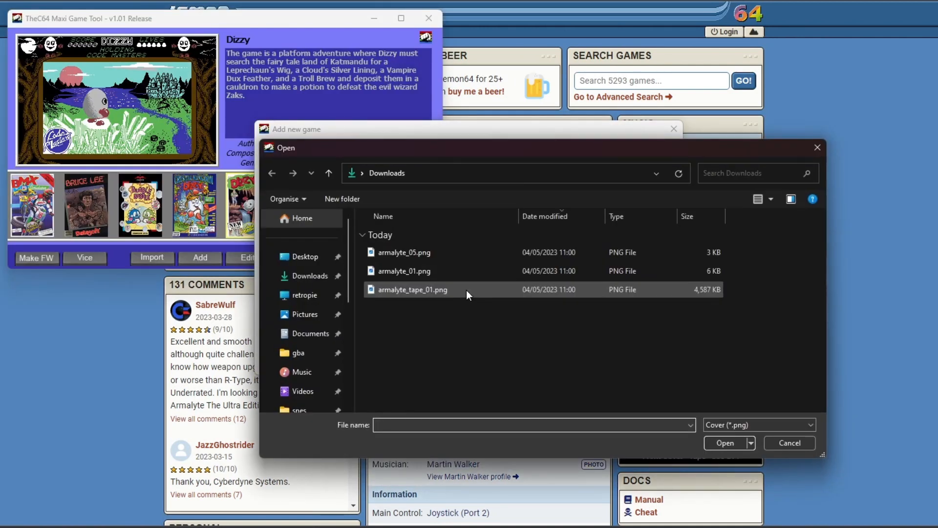
mouse_move(440, 293)
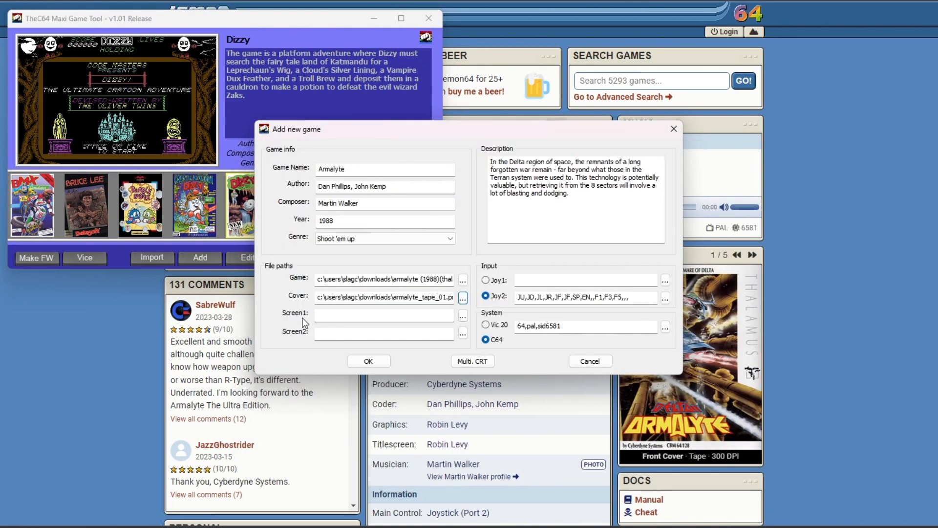
left_click(463, 317)
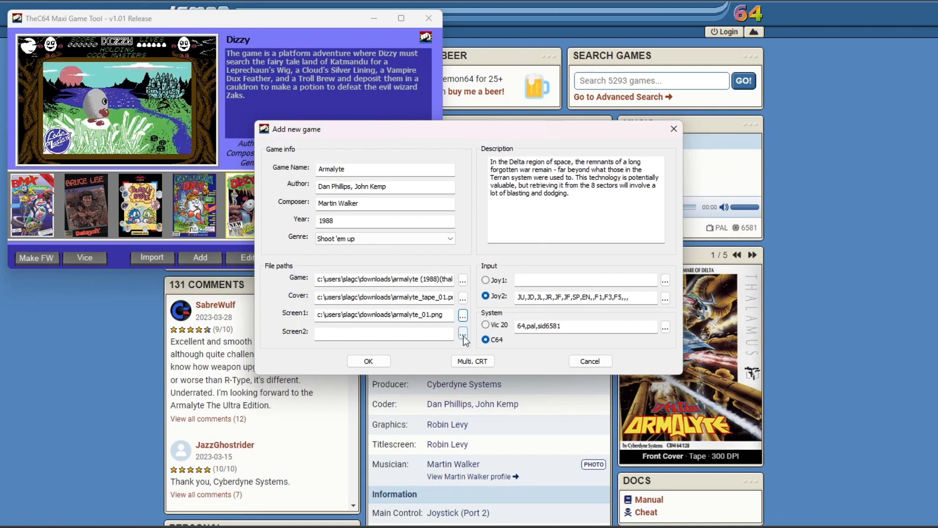
left_click(462, 332)
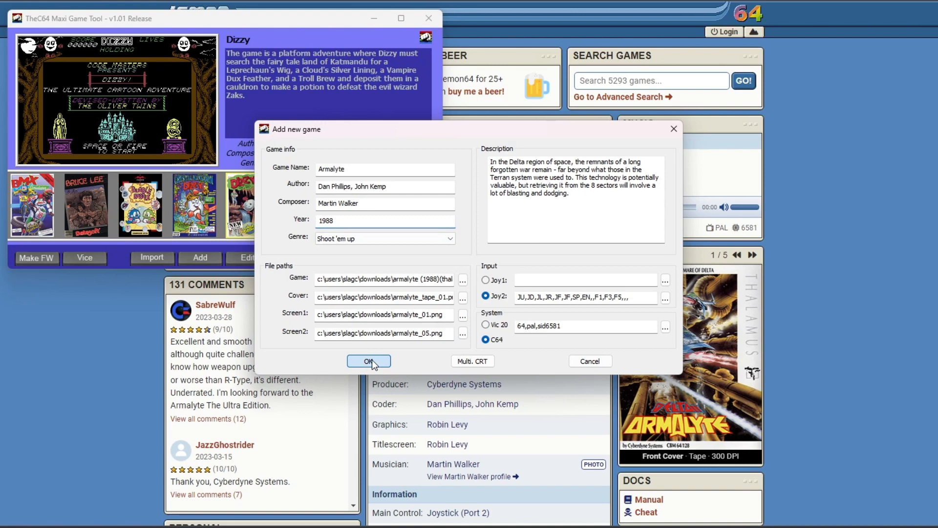
left_click(369, 361)
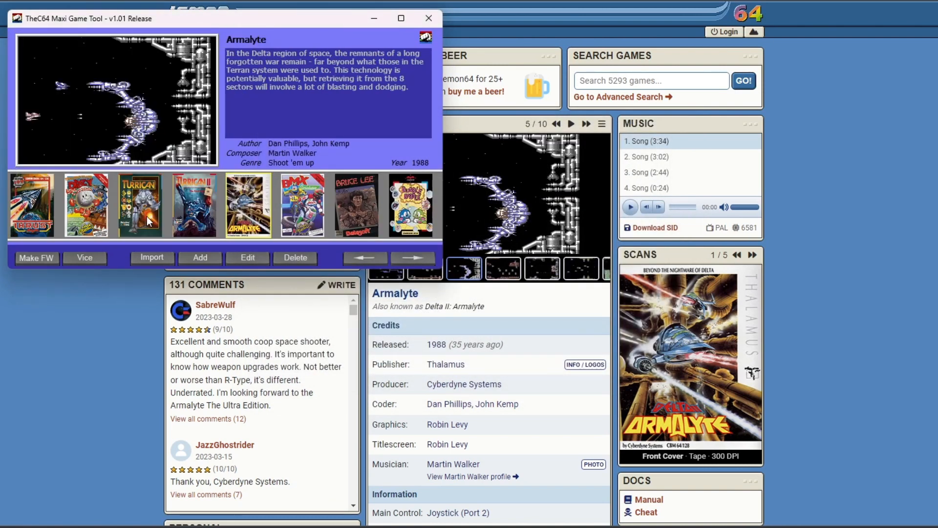
mouse_move(90, 100)
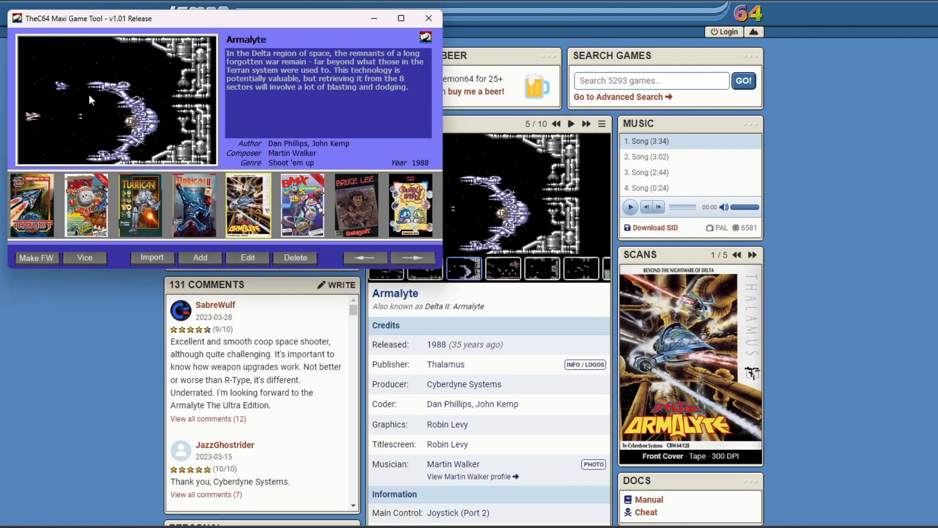
Step: Start Make FW and enable Backup games in the custom firmware window
left_click(36, 257)
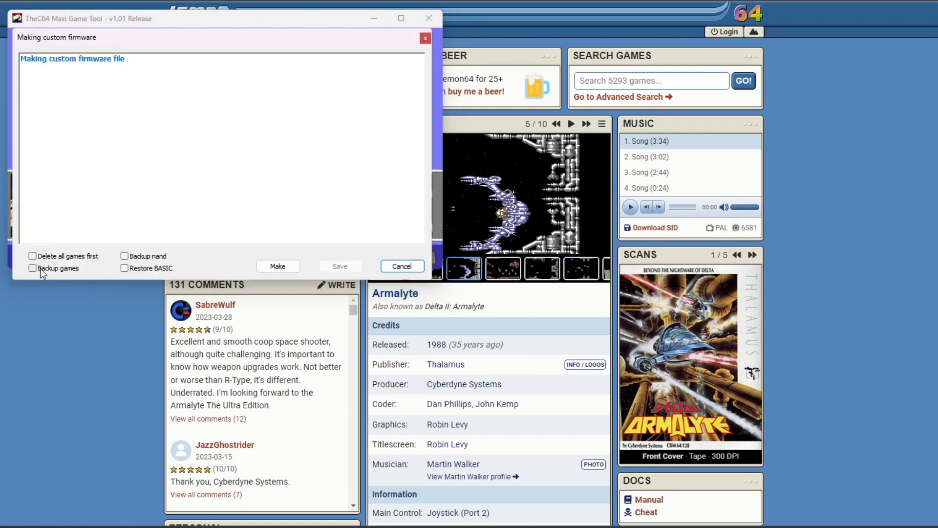
left_click(32, 268)
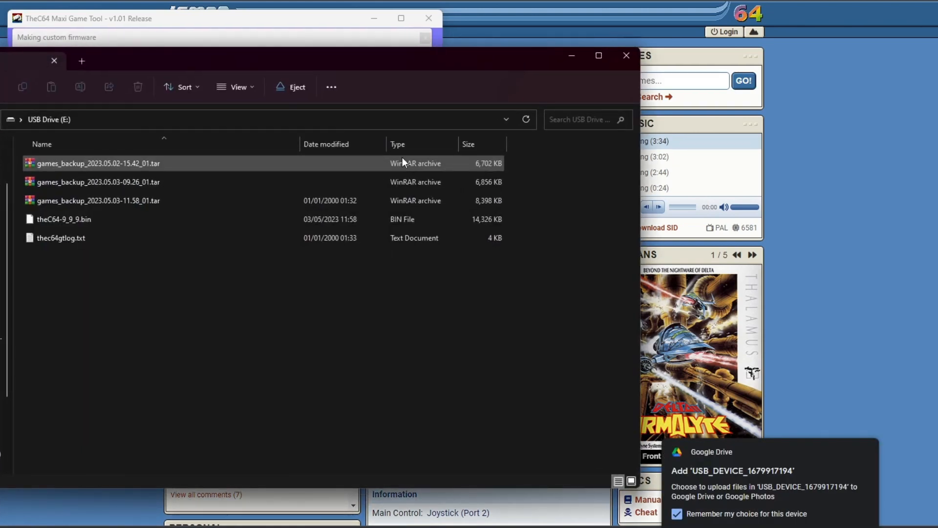
Step: Save theC64-9_9_9.bin to USB Drive (E:), overwriting the existing firmware file
left_click(627, 55)
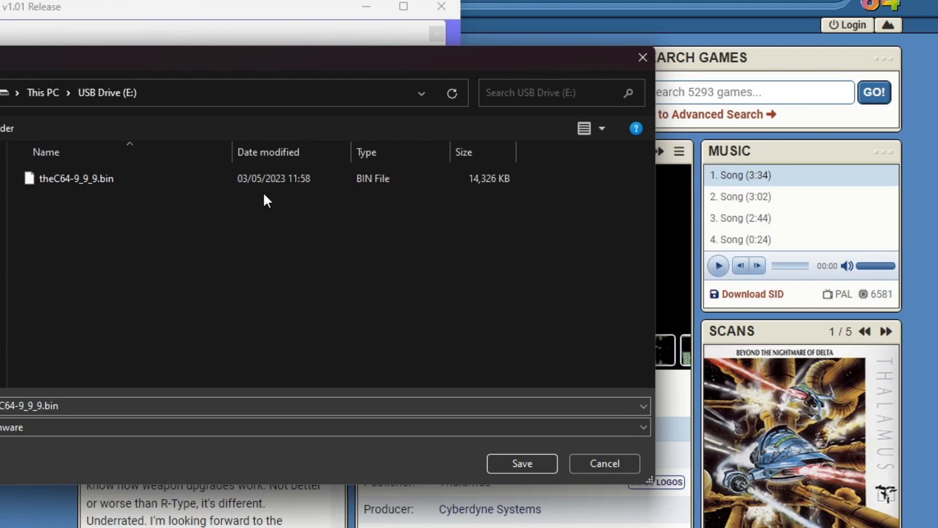
left_click(522, 463)
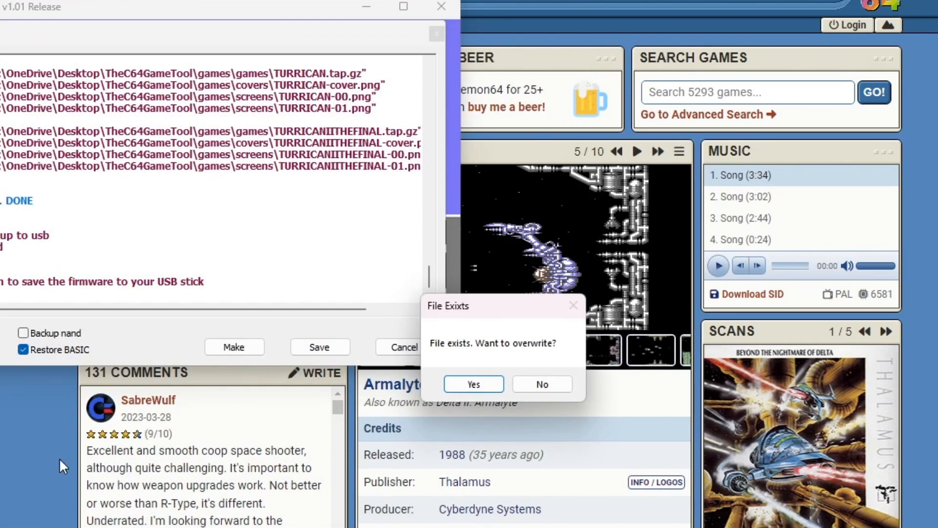
scroll("down", 3)
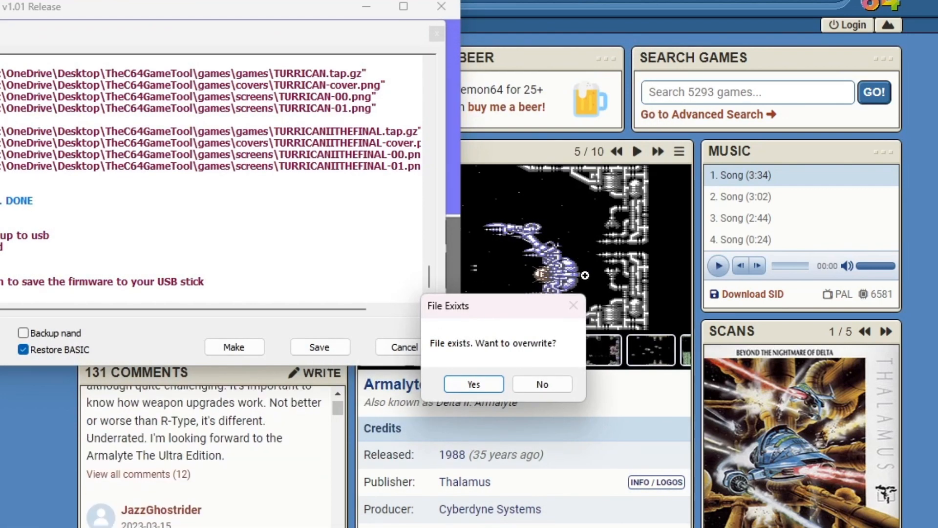
left_click(473, 383)
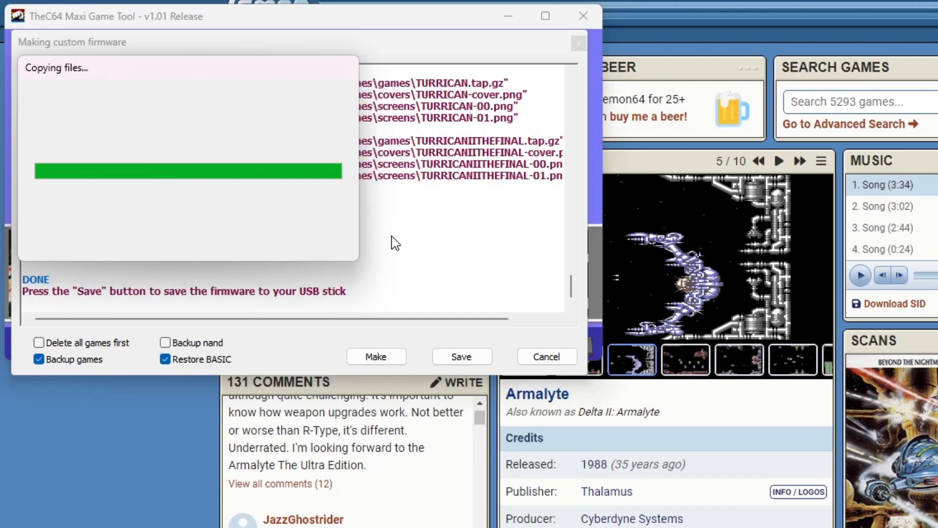
left_click(462, 357)
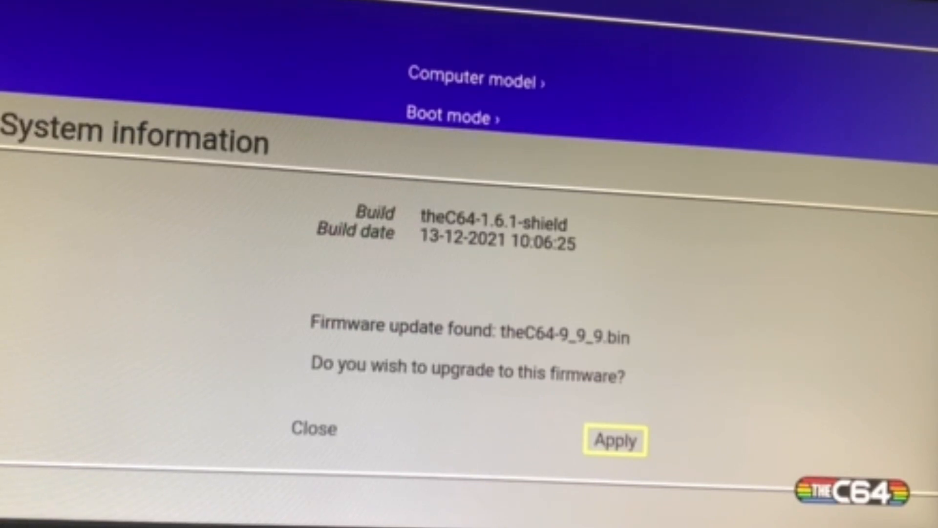
Step: Apply the theC64-9_9_9.bin update from the Firmware update found prompt
left_click(616, 440)
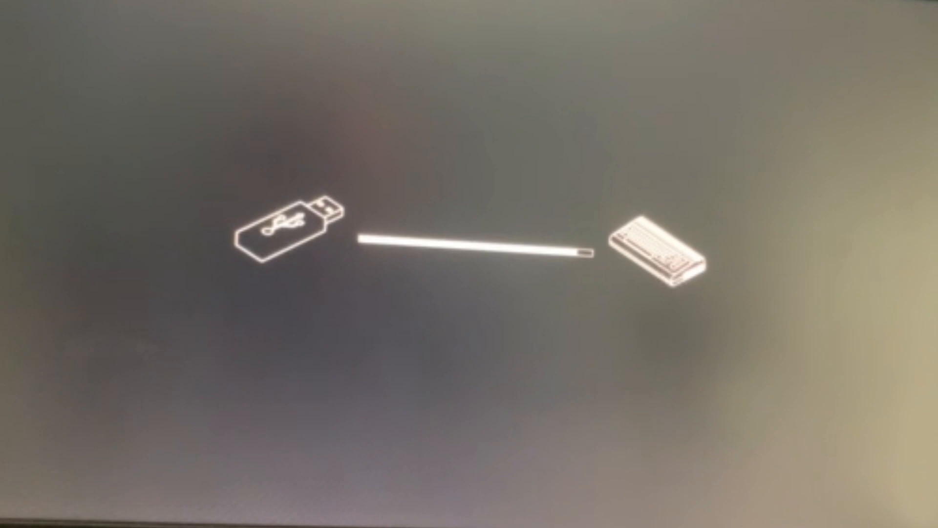